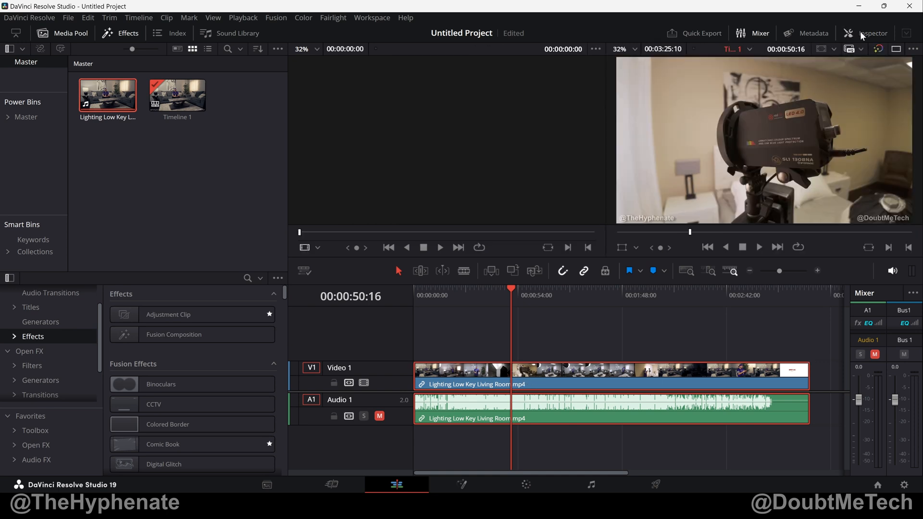
Show the Inspector's Speed Change section for the clip, speed 100 with pitch correction on
left_click(874, 32)
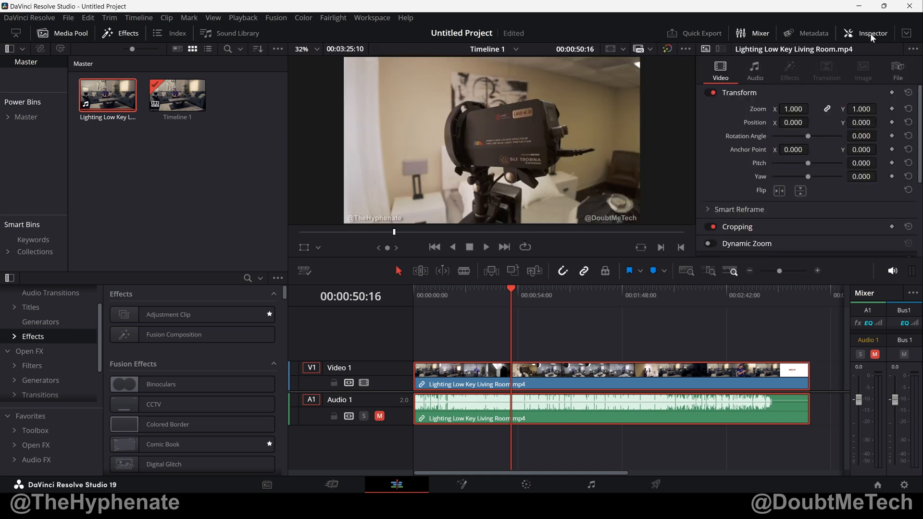
scroll("down", 3)
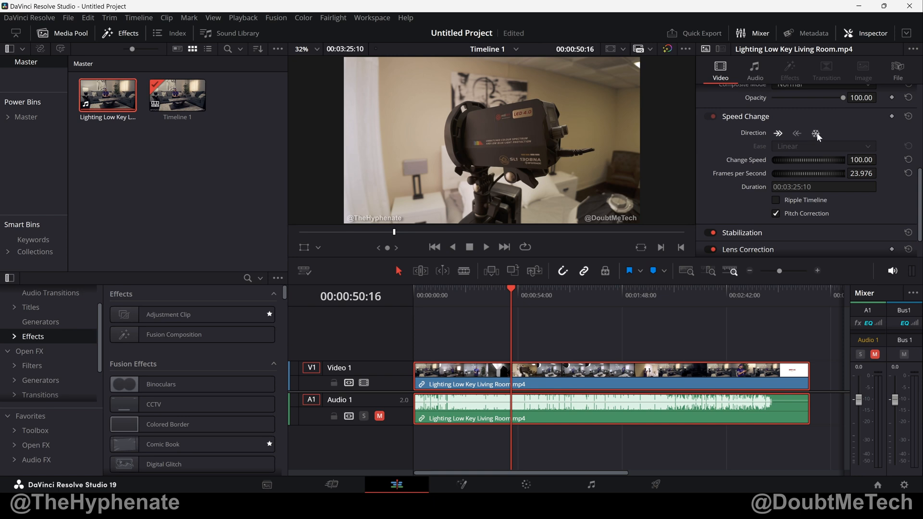
mouse_move(817, 136)
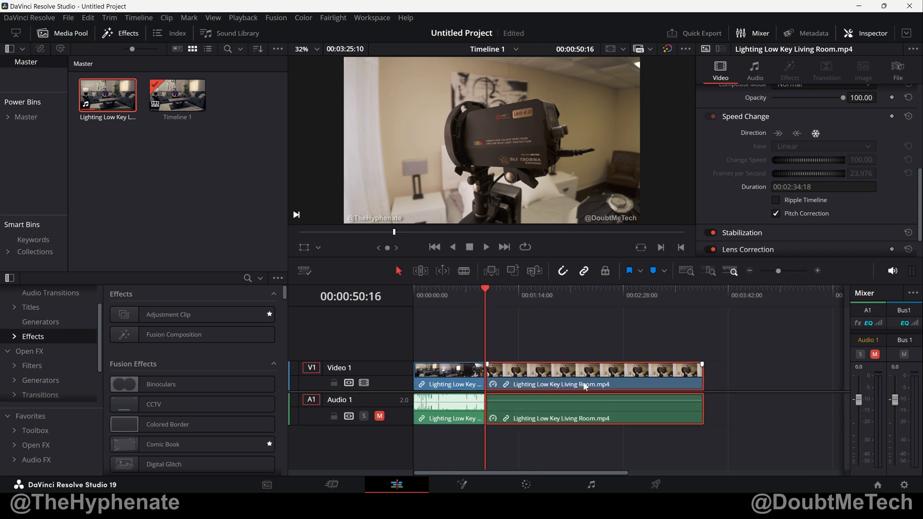
mouse_move(594, 382)
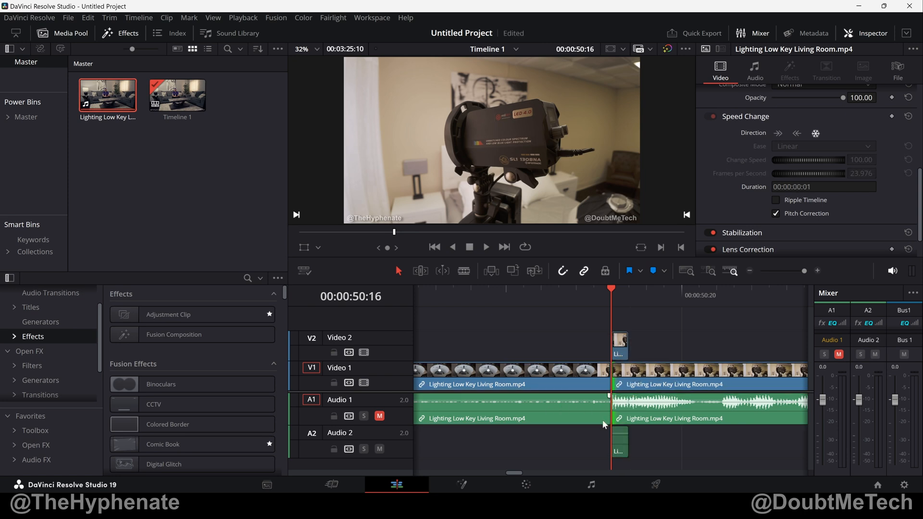
Return the clip to 100% speed and its original full duration
left_click(512, 383)
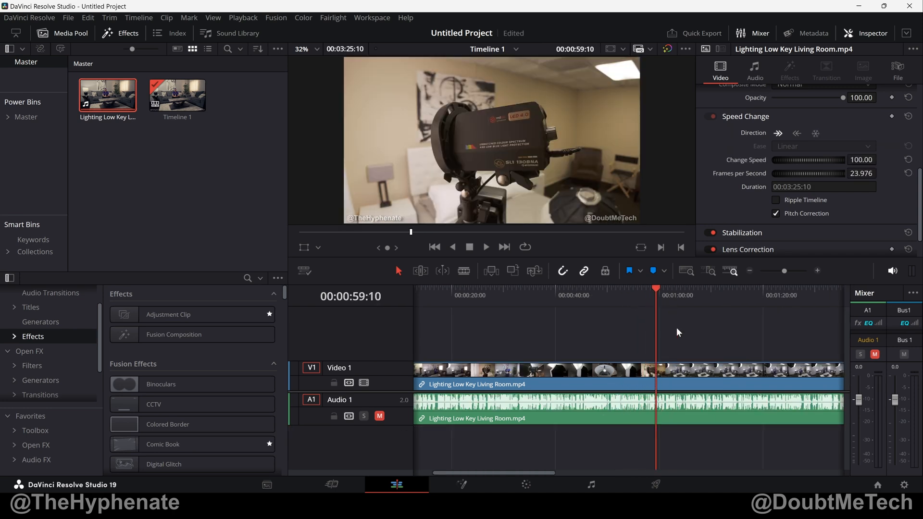
mouse_move(31, 35)
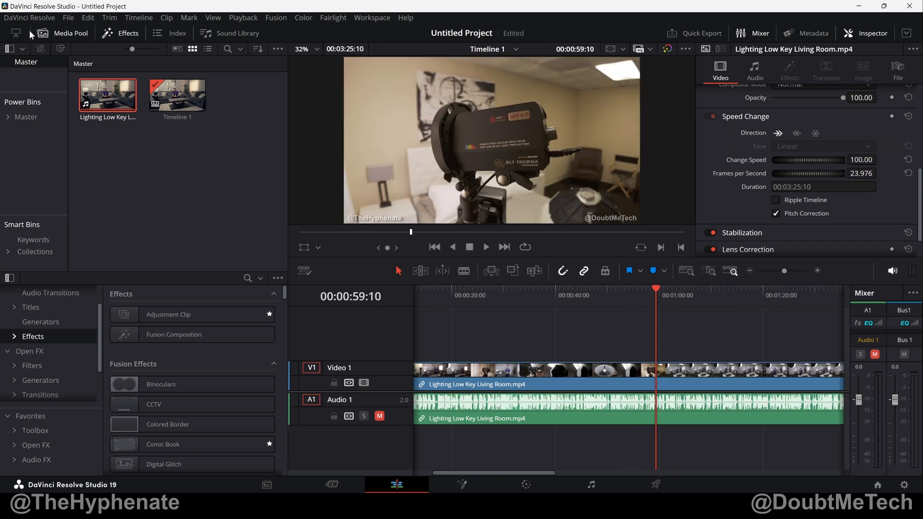
Bring up the Keyboard Customization window from the DaVinci Resolve menu
left_click(29, 17)
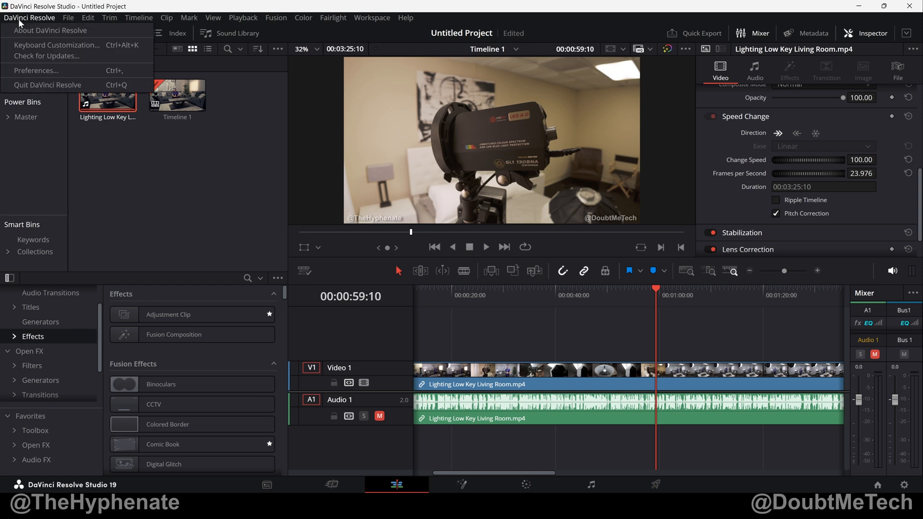
mouse_move(56, 45)
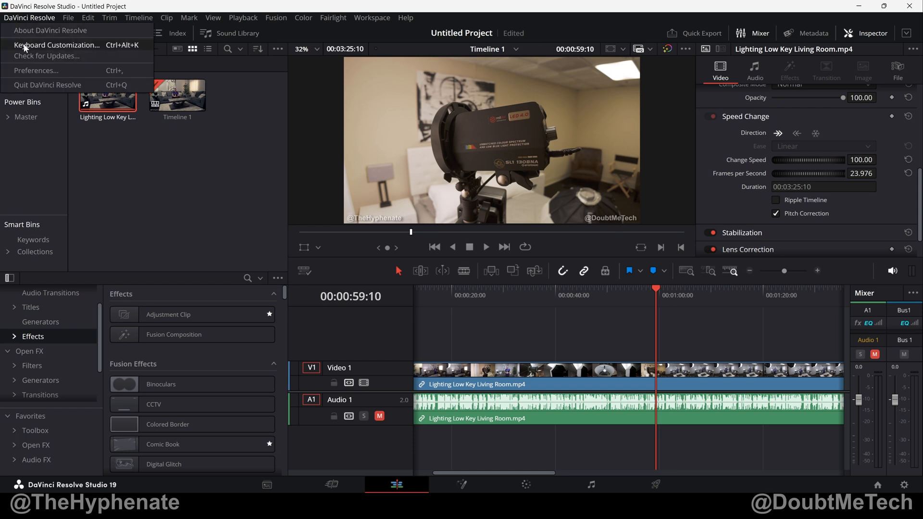
left_click(56, 45)
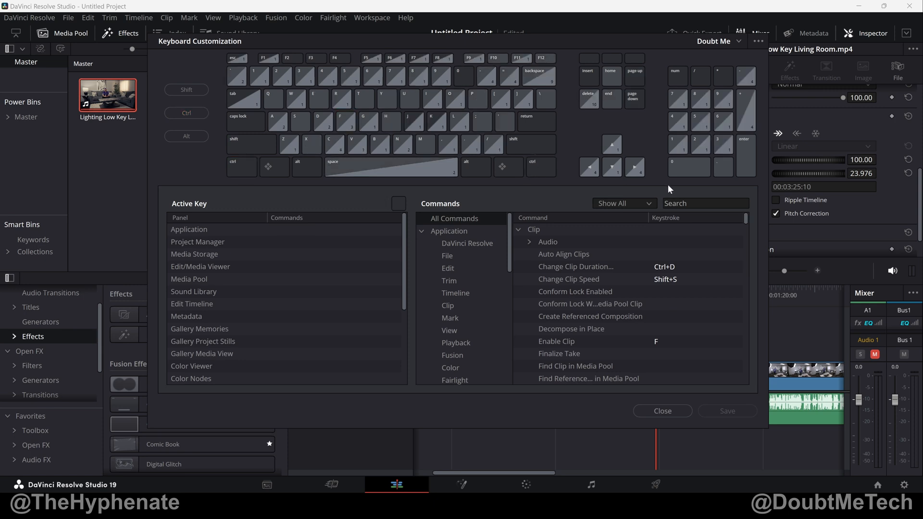
Look up the Freeze Frame command's Ctrl+F keystroke, then leave Keyboard Customization
left_click(705, 202)
type("freeze frame")
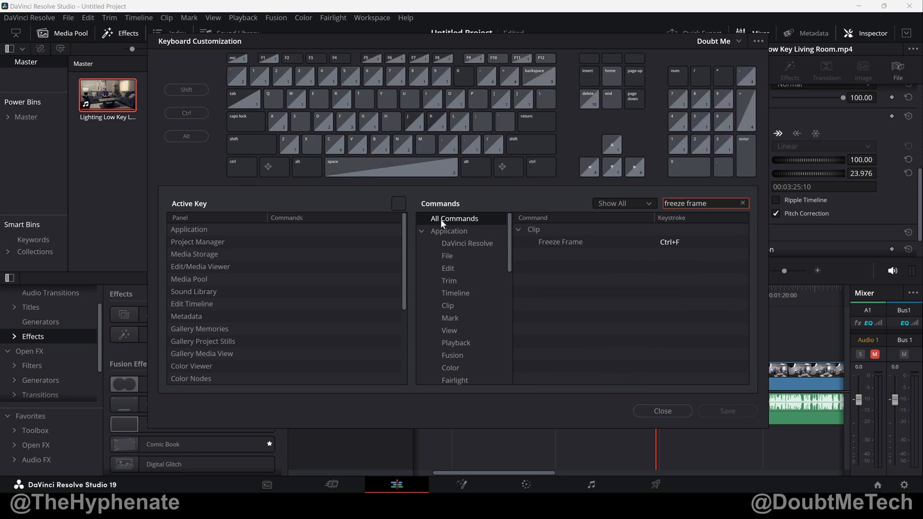
mouse_move(449, 306)
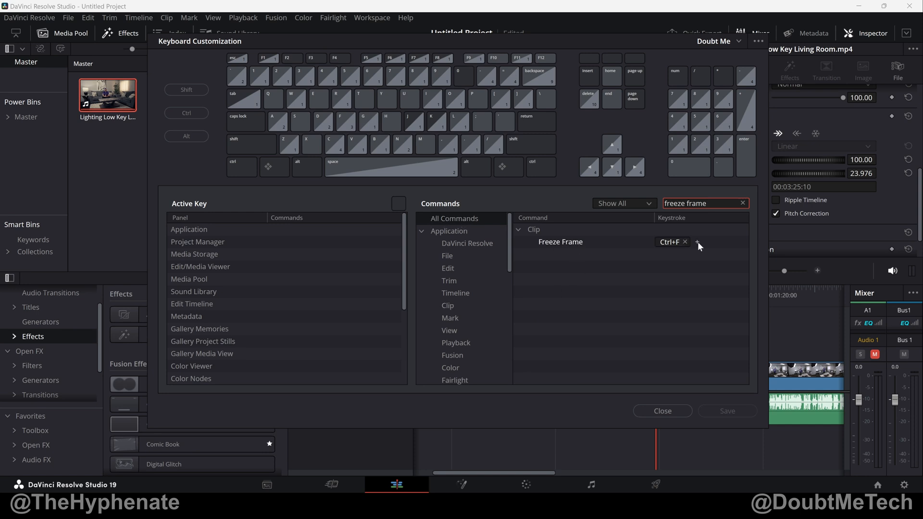
left_click(698, 242)
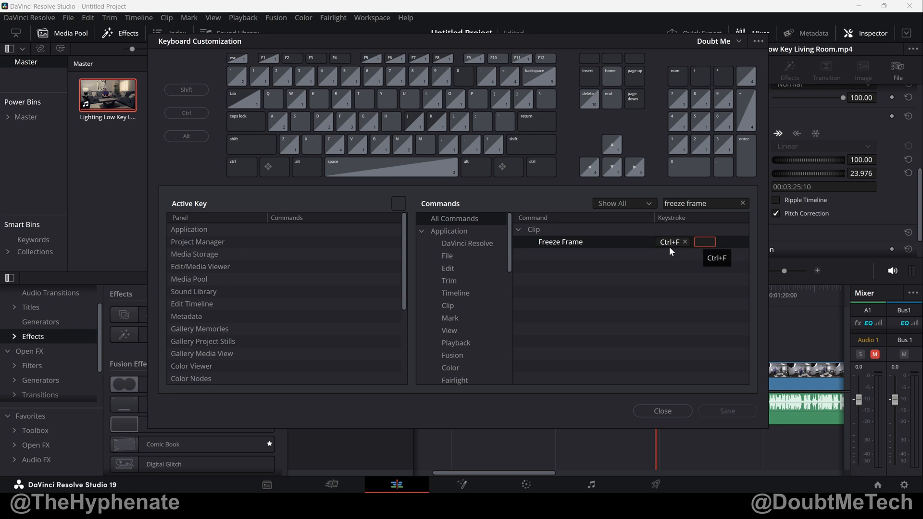
left_click(661, 411)
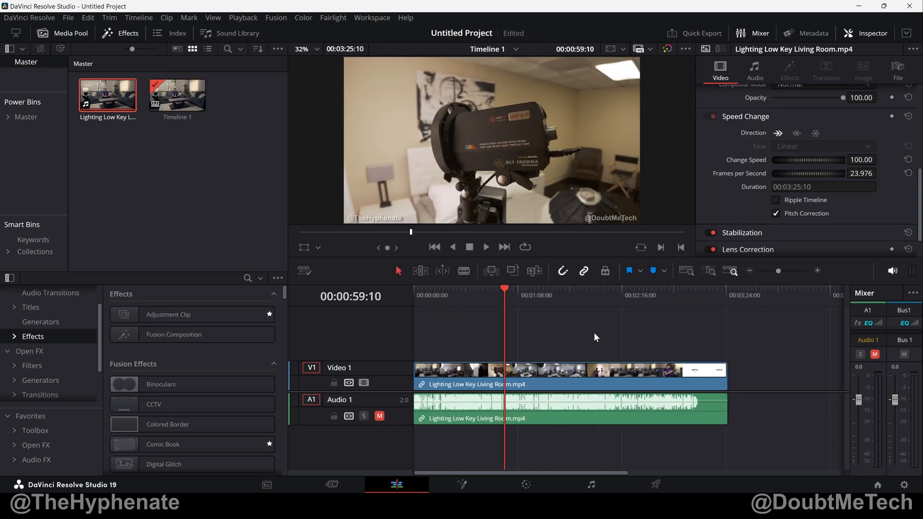
Freeze the whole selected clip on one frame via the Inspector's Freeze Frame button
left_click(497, 377)
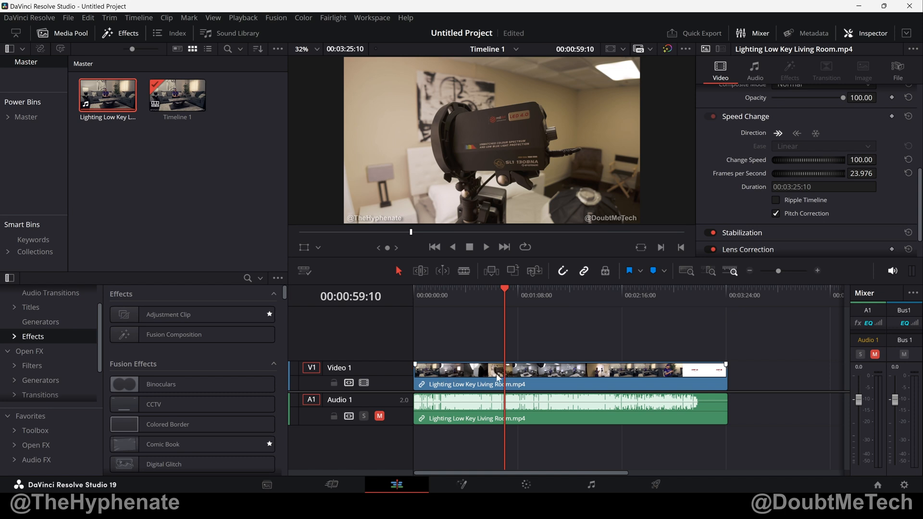
mouse_move(698, 378)
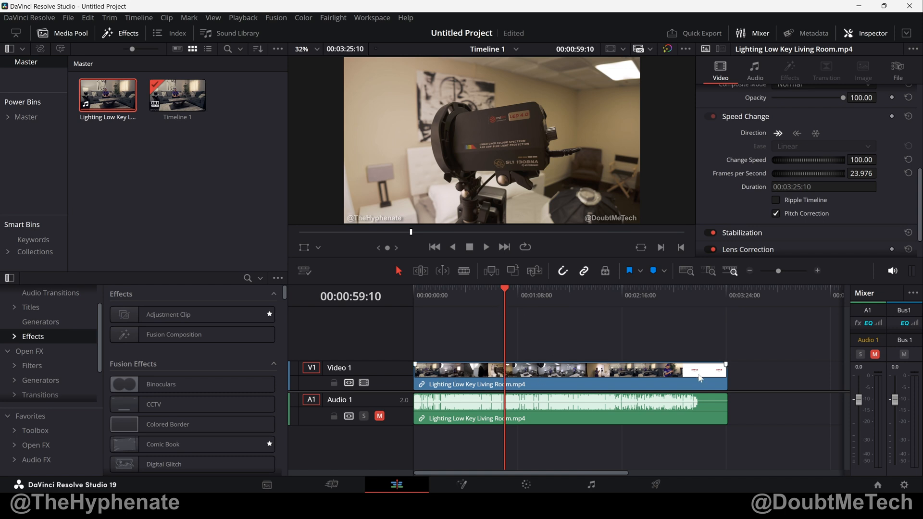
mouse_move(509, 388)
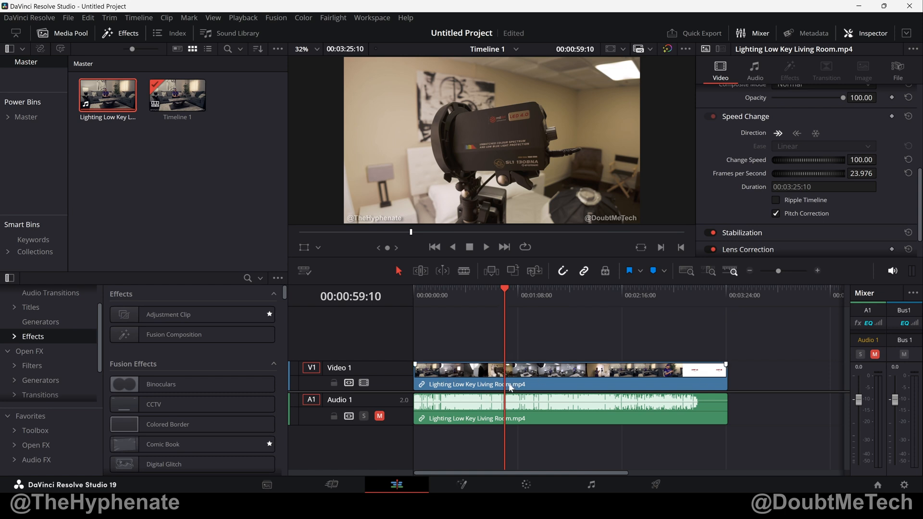
mouse_move(451, 373)
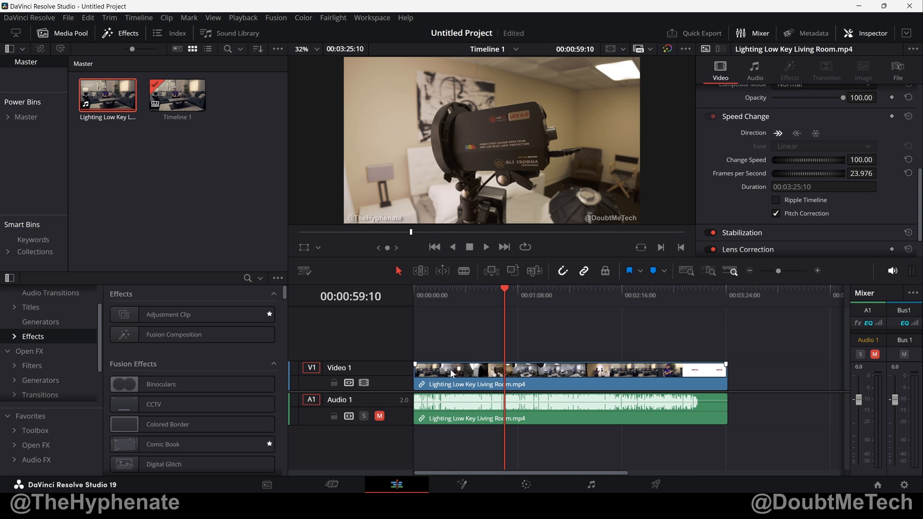
mouse_move(515, 366)
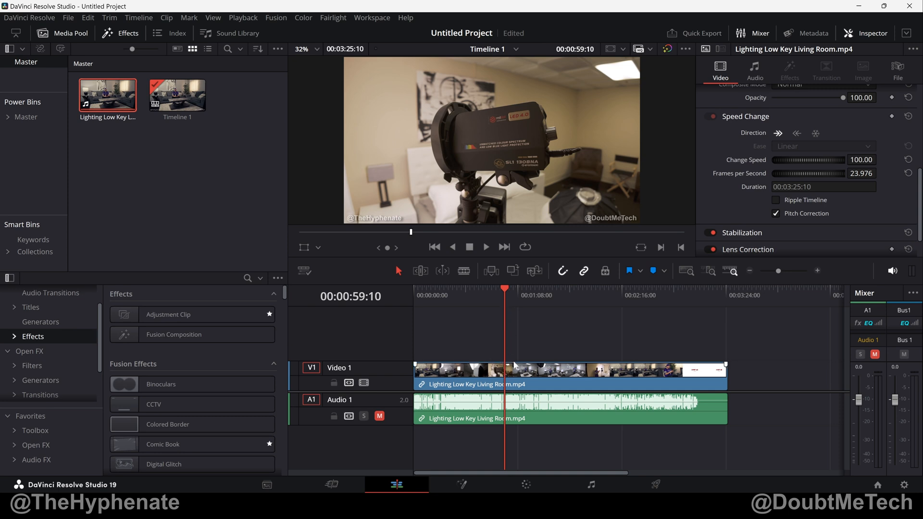
mouse_move(649, 384)
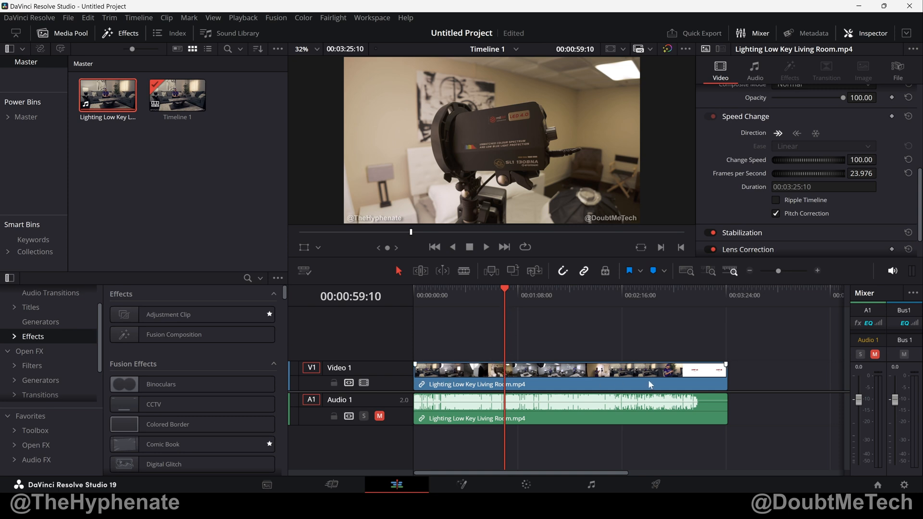
mouse_move(594, 382)
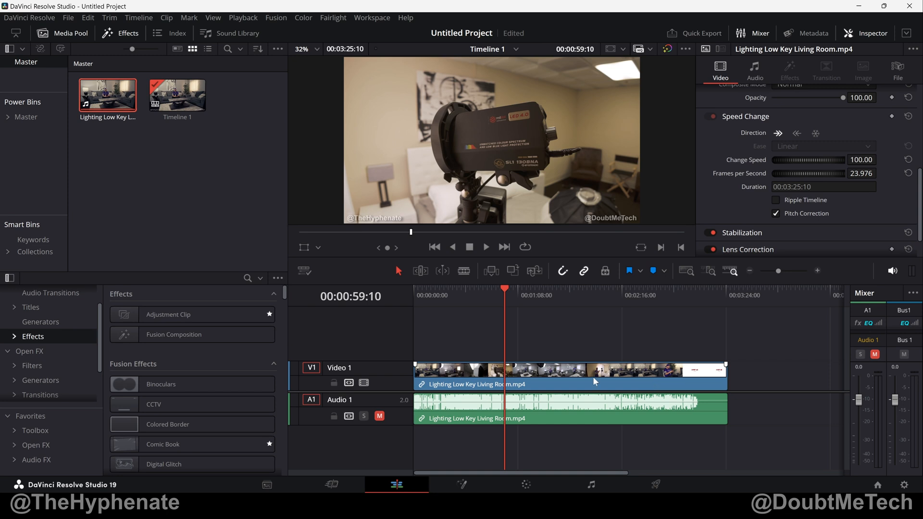
mouse_move(534, 350)
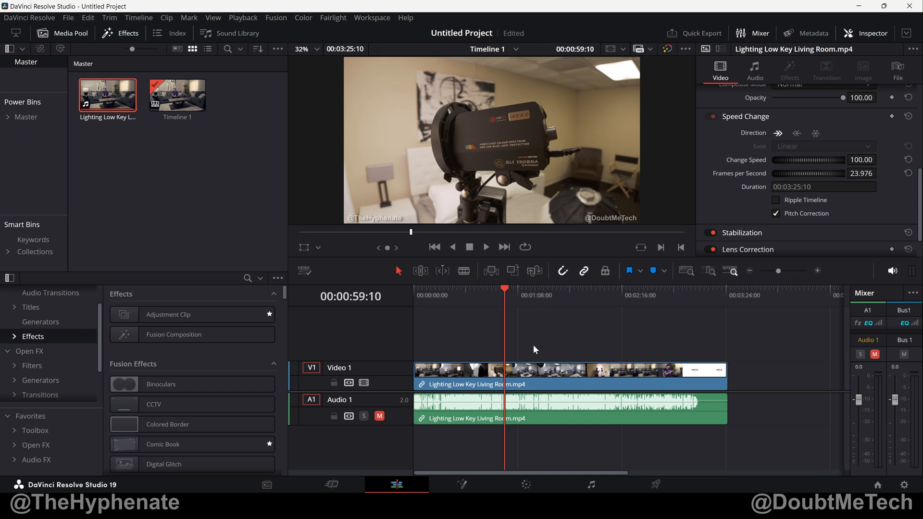
left_click(532, 371)
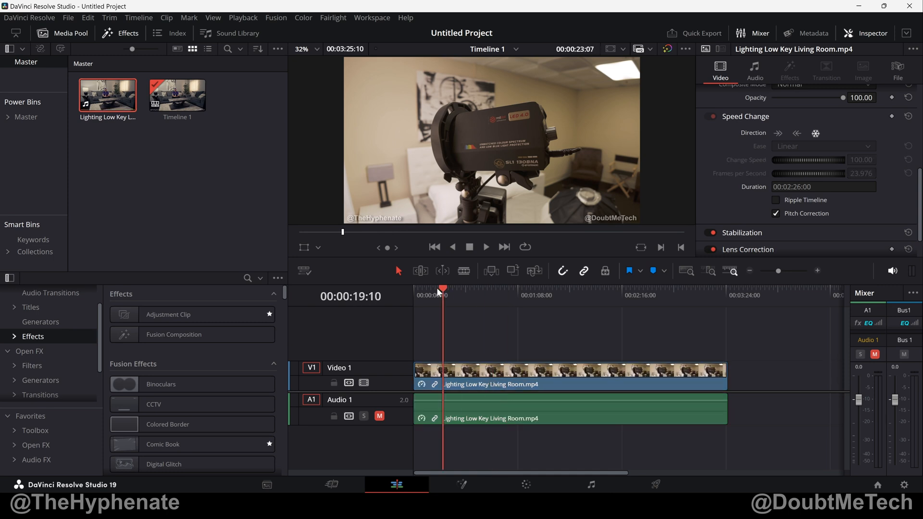
left_click(696, 288)
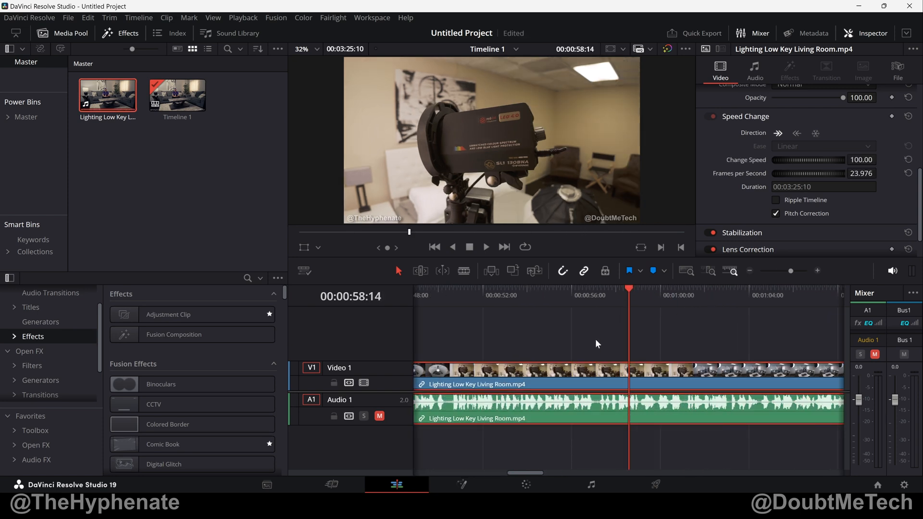
mouse_move(675, 385)
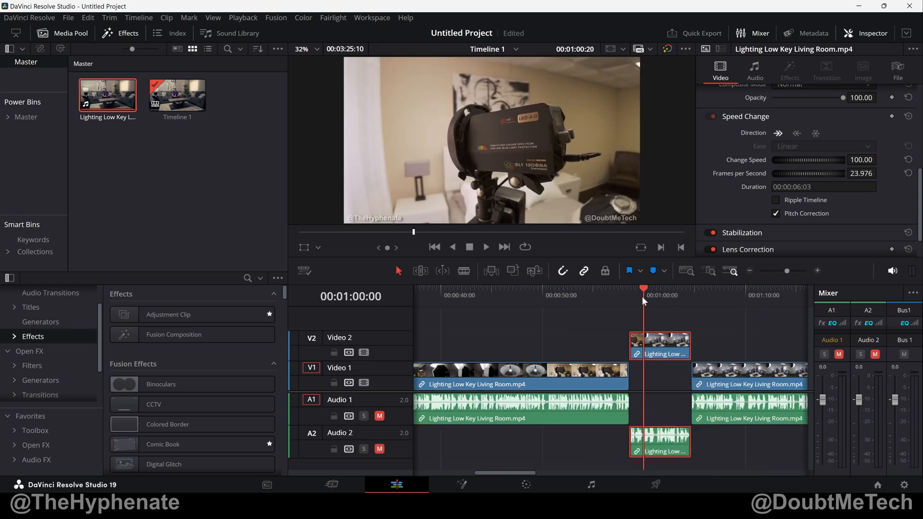
Insert a freeze segment at 01:00:00 with the Freeze Frame shortcut
left_click(629, 289)
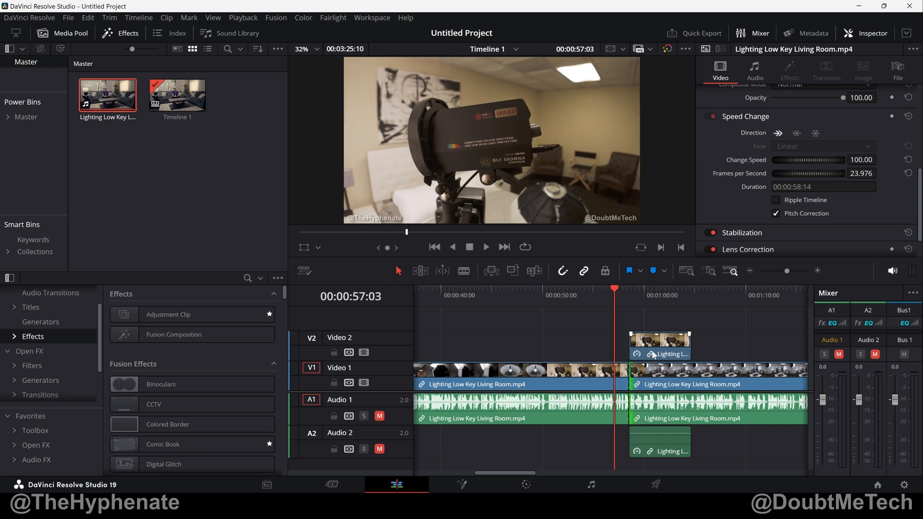
left_click(484, 247)
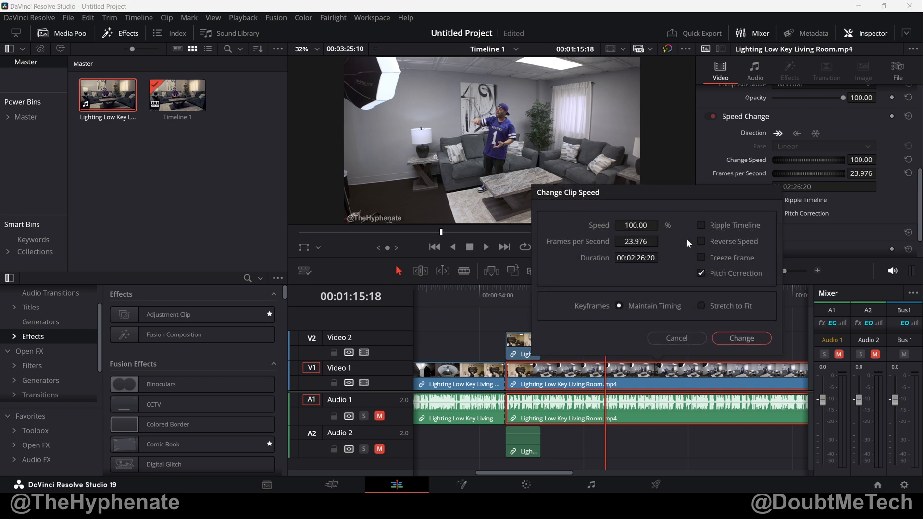
mouse_move(678, 236)
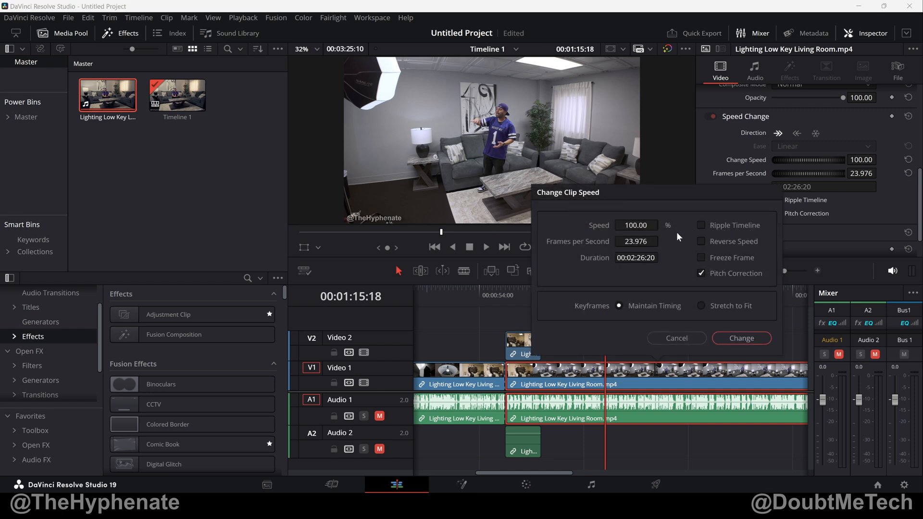
Apply Freeze Frame from 01:15:18 onward through the Change Clip Speed dialog
left_click(635, 225)
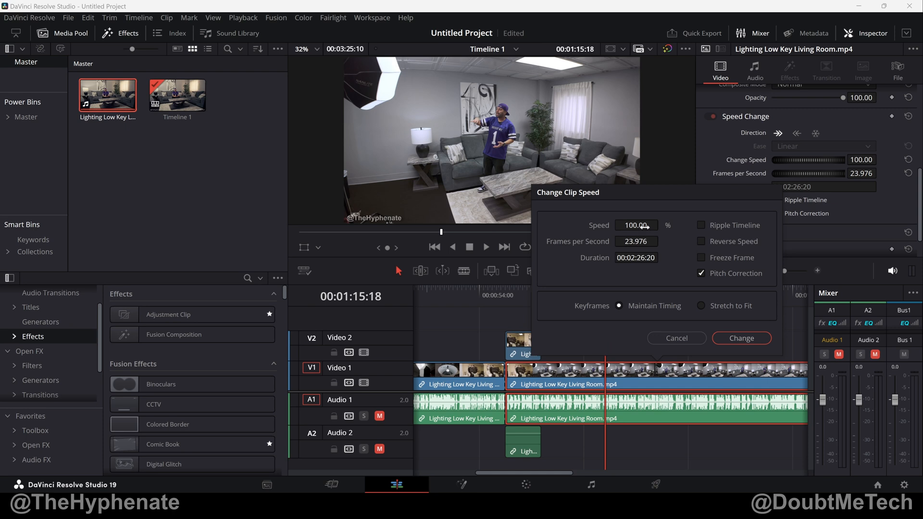
mouse_move(684, 254)
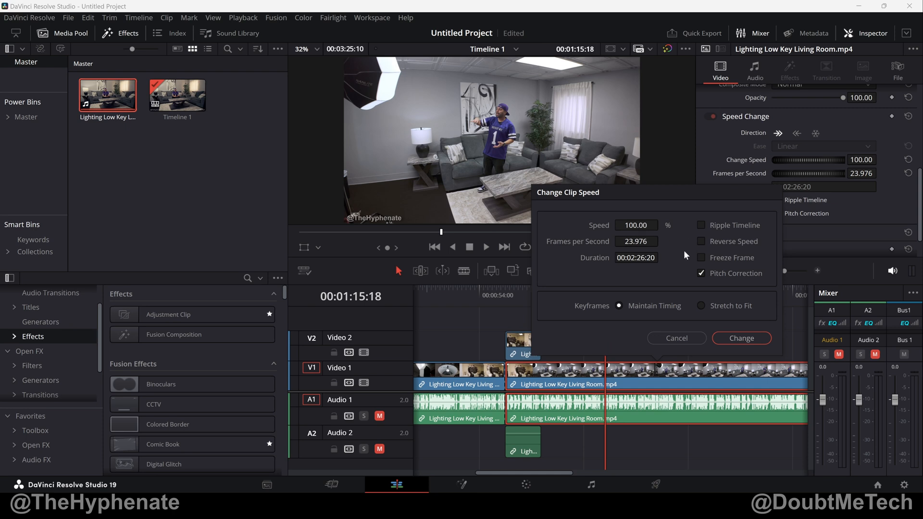
mouse_move(700, 263)
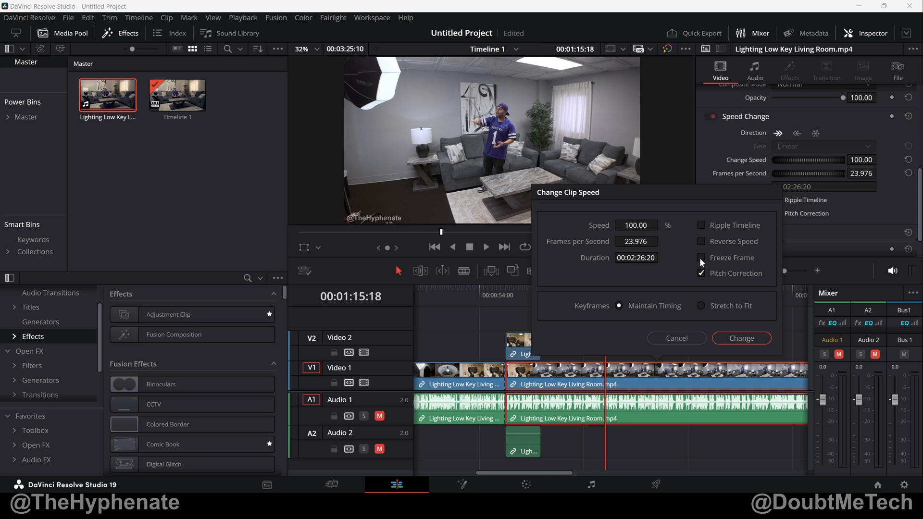
left_click(701, 259)
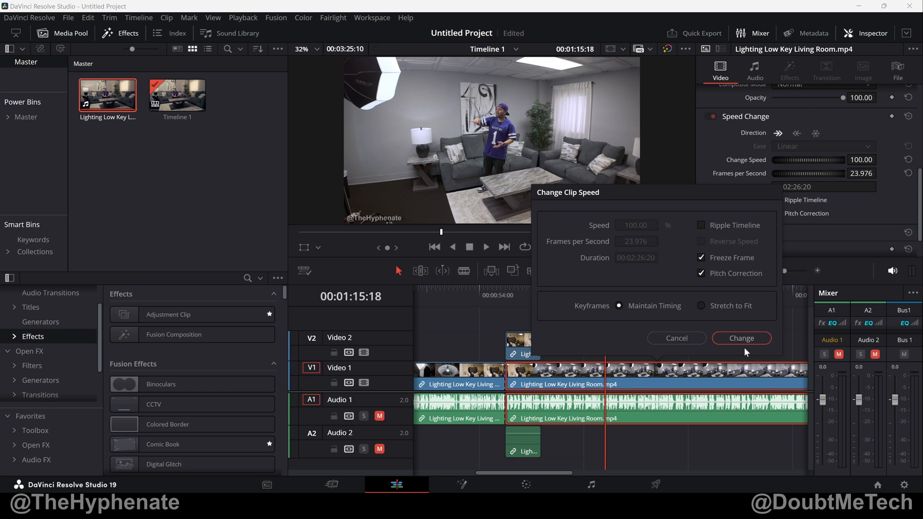
left_click(740, 338)
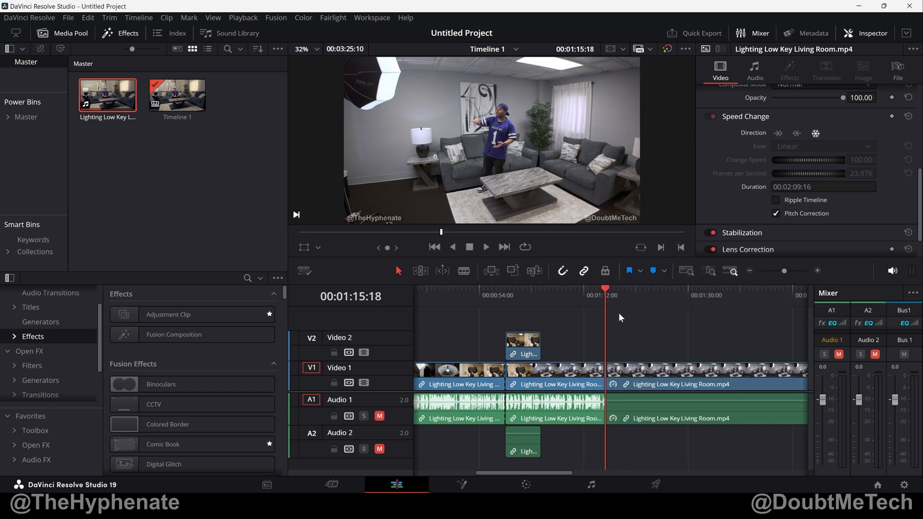